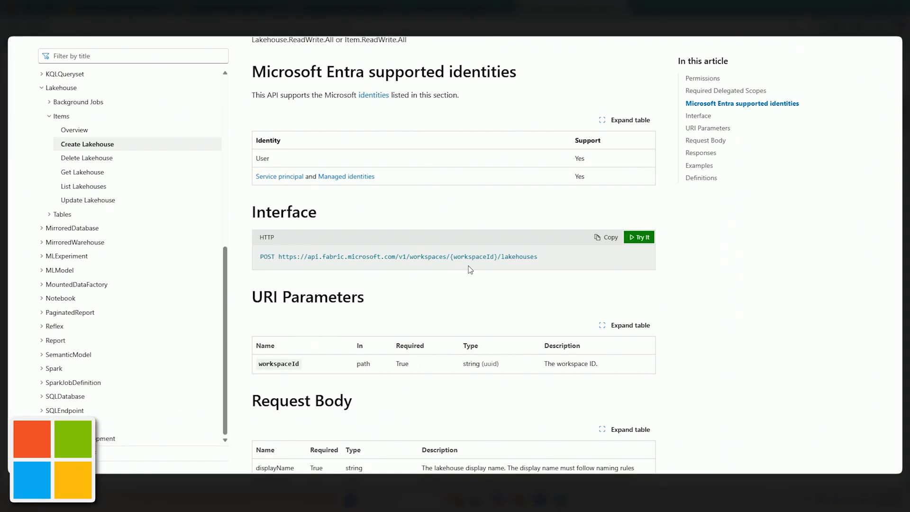
{"action": "mouse_move", "coordinate": [758, 248]}
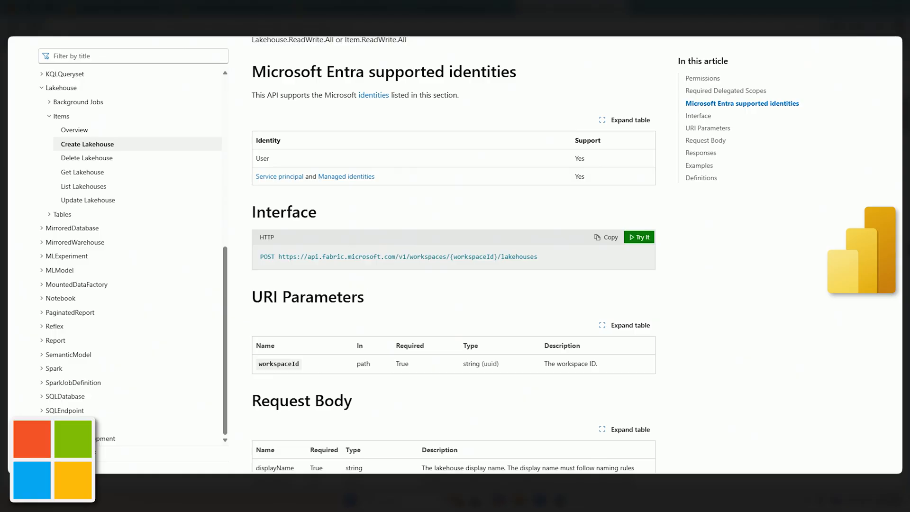
- Review the Create Lakehouse API documentation and the target workspace for the request
{"action": "scroll", "scroll_direction": "down", "scroll_amount": 3}
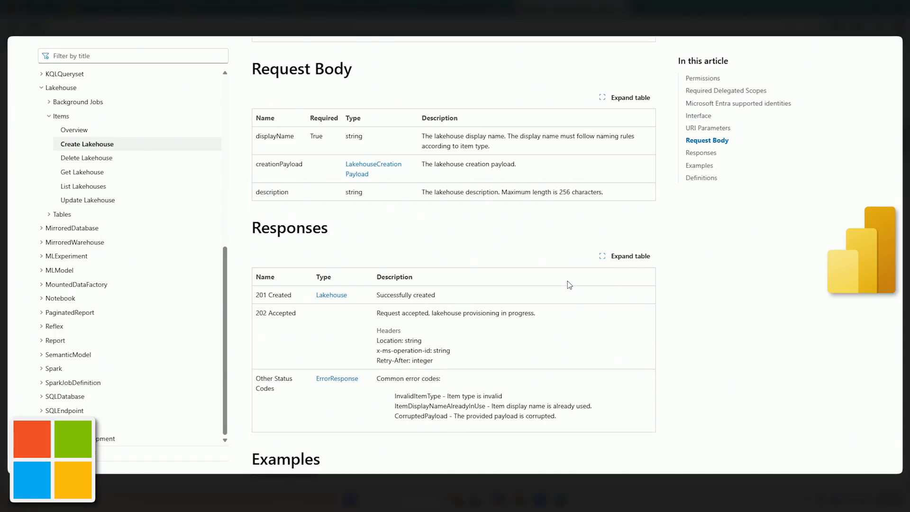
{"action": "scroll", "scroll_direction": "down", "scroll_amount": 3}
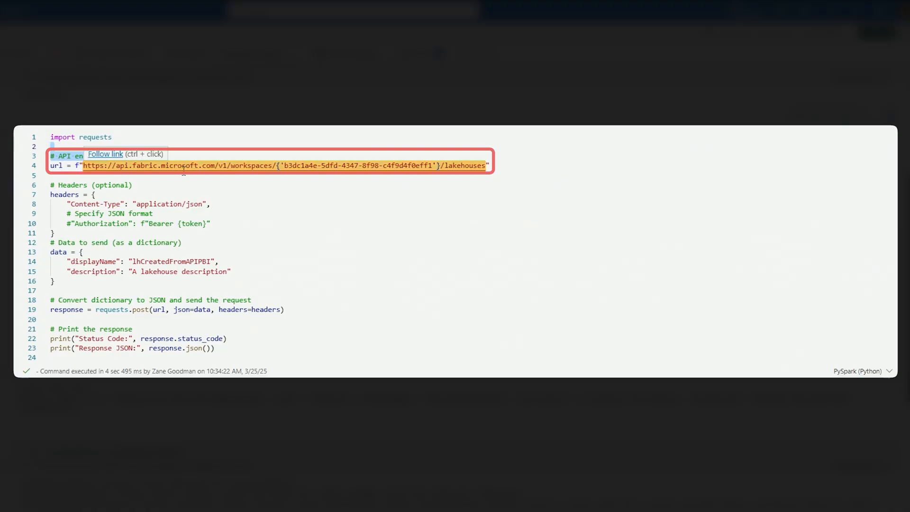
{"action": "left_click", "coordinate": [174, 165]}
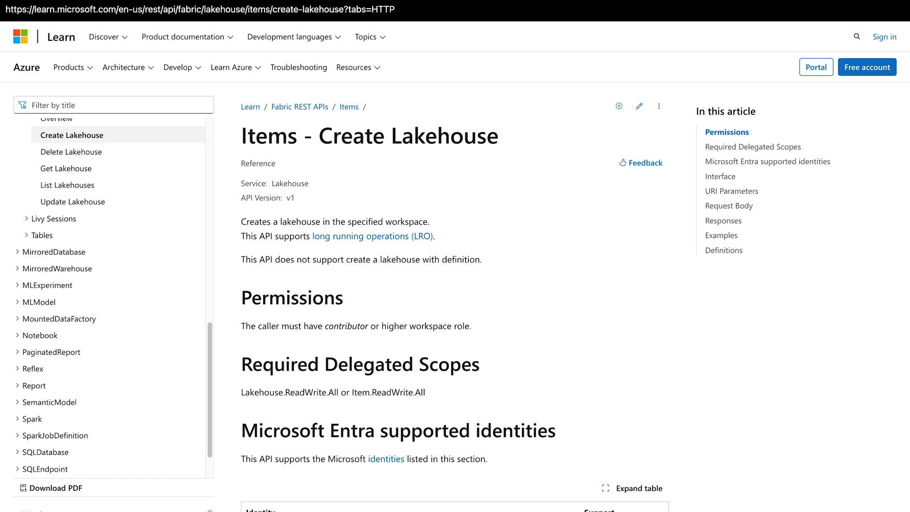
{"action": "scroll", "scroll_direction": "down", "scroll_amount": 3}
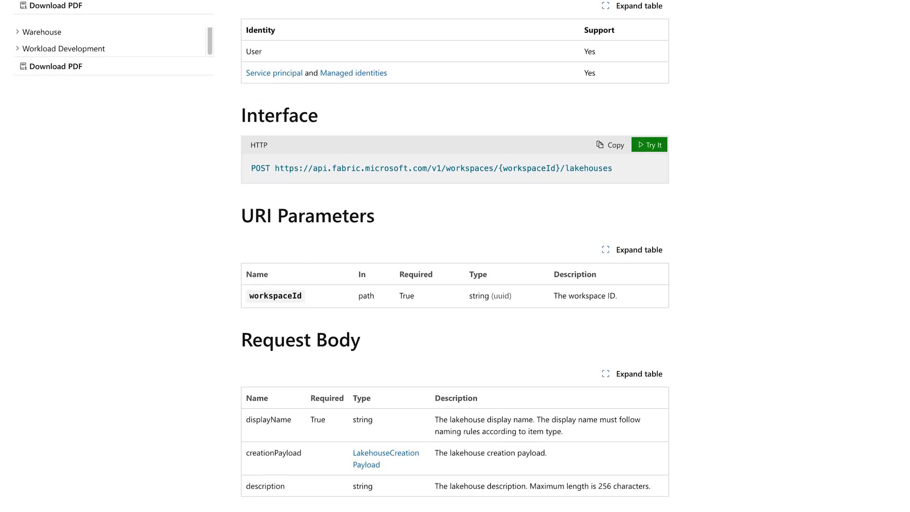
{"action": "scroll", "scroll_direction": "down", "scroll_amount": 3}
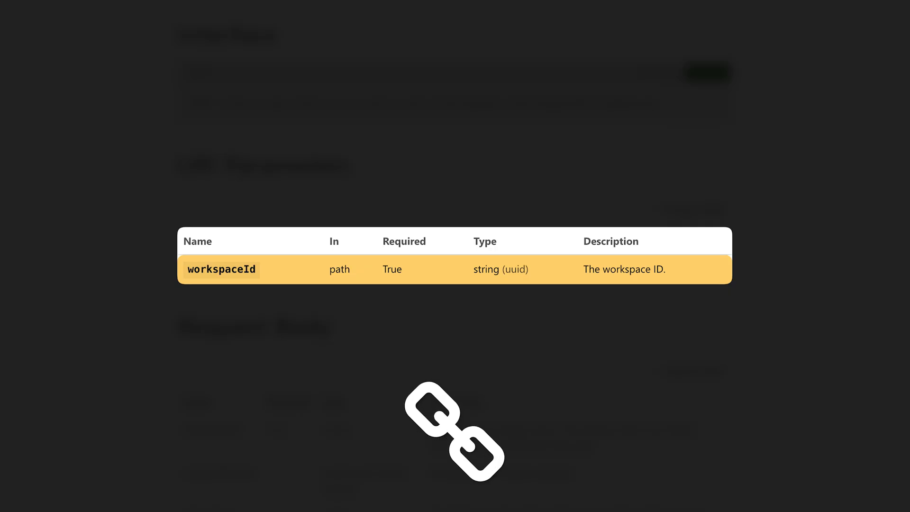
{"action": "mouse_move", "coordinate": [466, 445]}
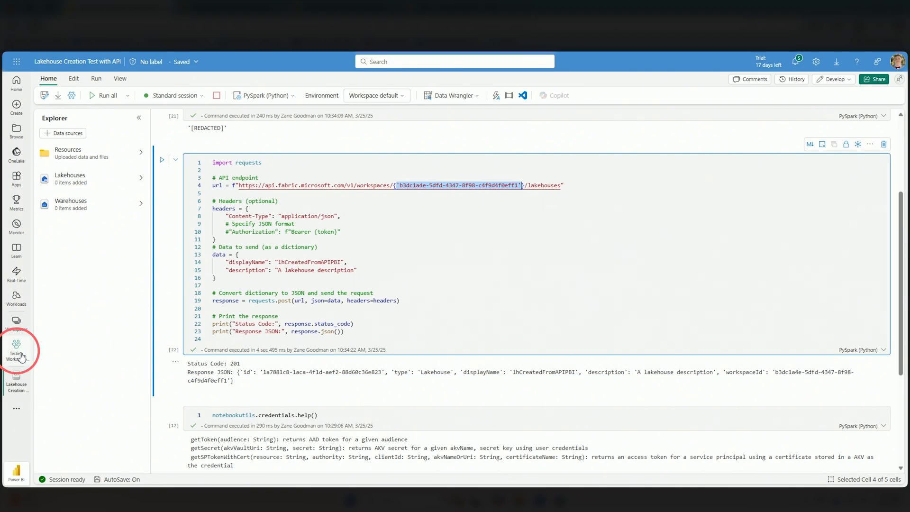
{"action": "left_click", "coordinate": [16, 347]}
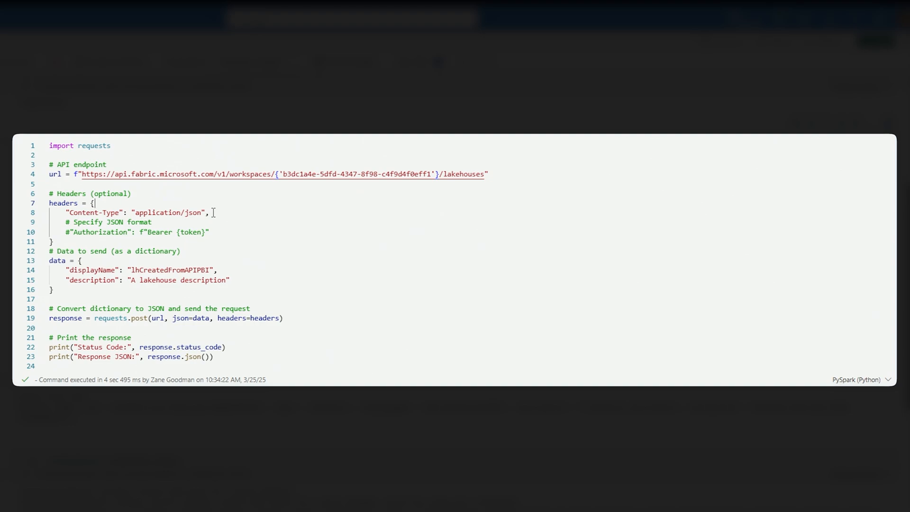
- Replace the displayName value on line 14 with lh_FabricAPI_YT_video_demo
{"action": "double_click", "coordinate": [168, 213]}
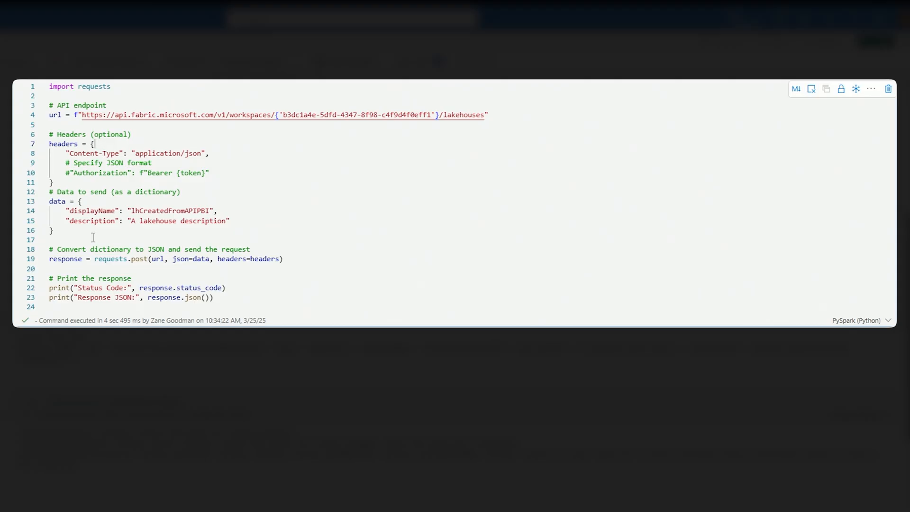
{"action": "left_click_drag", "start_coordinate": [51, 191], "coordinate": [229, 225]}
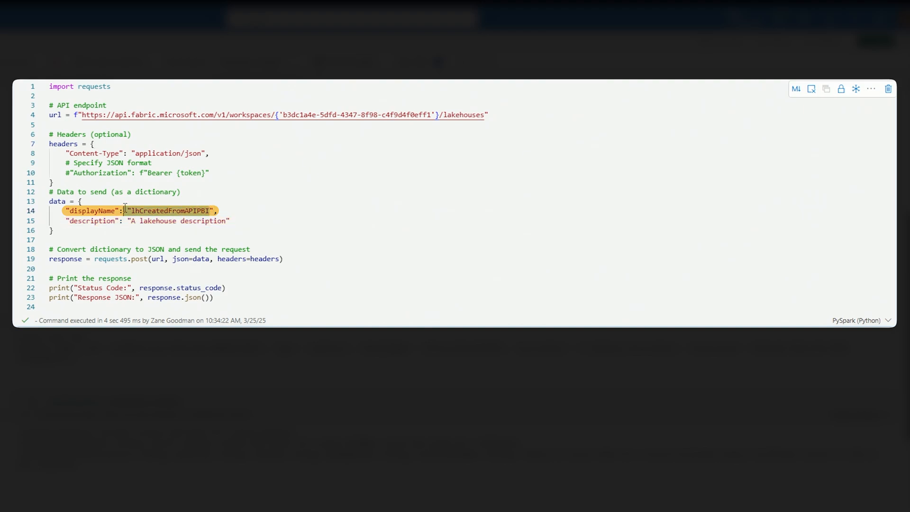
{"action": "type", "text": "lh"}
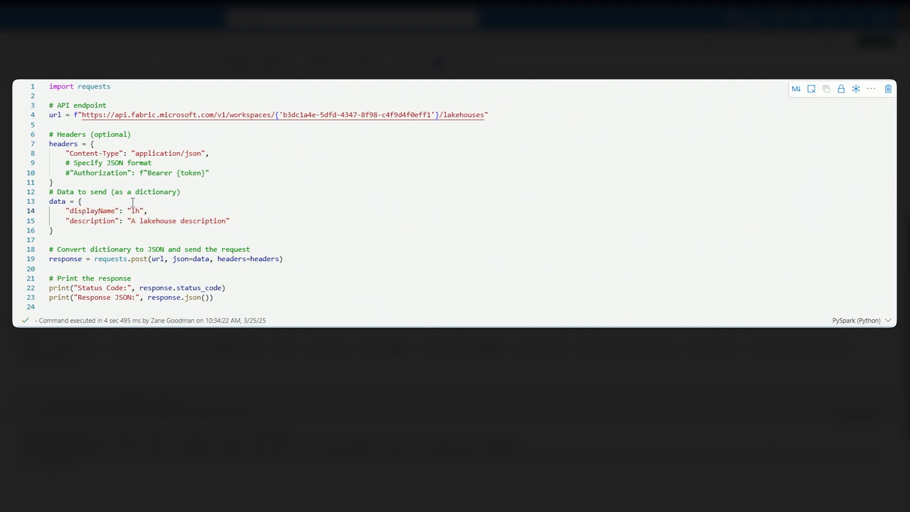
{"action": "type", "text": "_Fabric"}
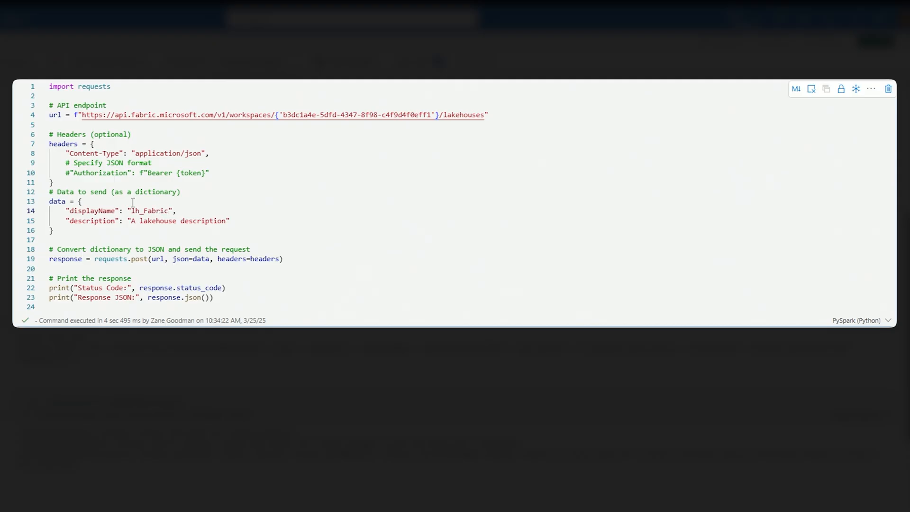
{"action": "type", "text": "API_YT_"}
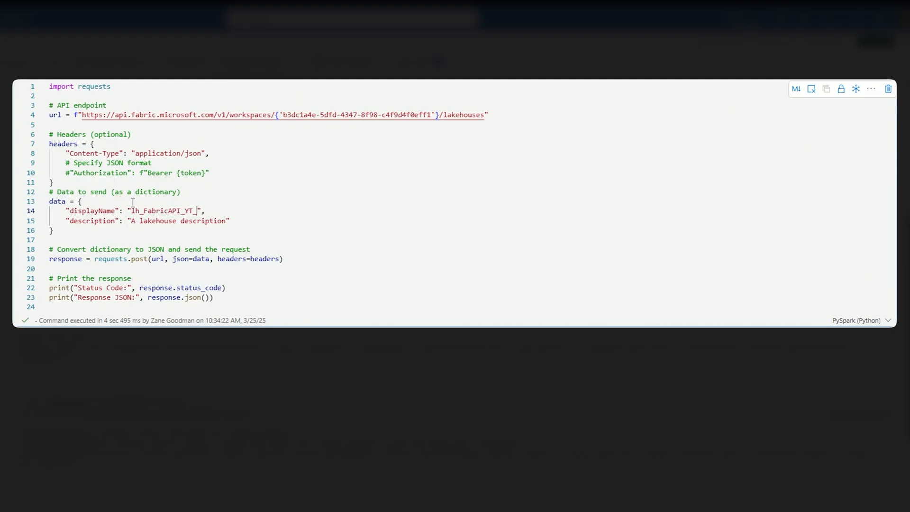
{"action": "type", "text": "video_demo"}
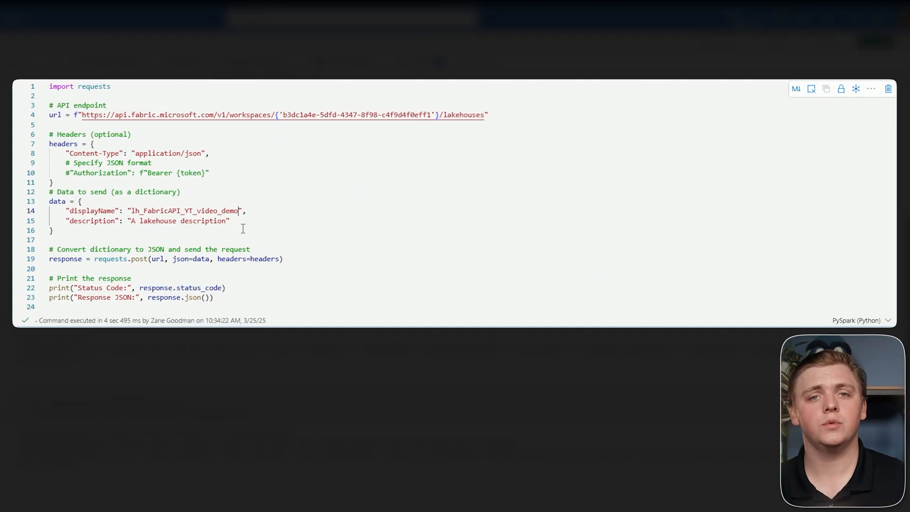
- Point out the headers argument on line 19 and run the lakehouse-creation cell
{"action": "scroll", "scroll_direction": "down", "scroll_amount": 3}
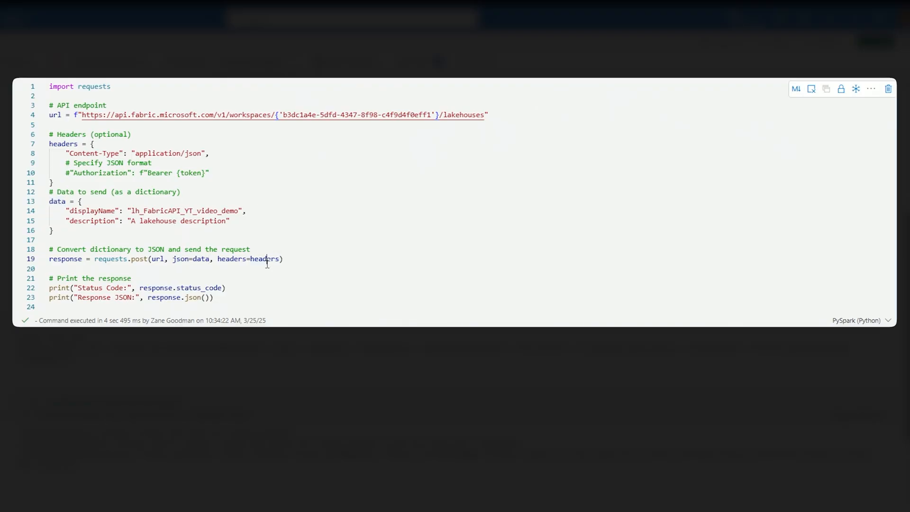
{"action": "double_click", "coordinate": [264, 259]}
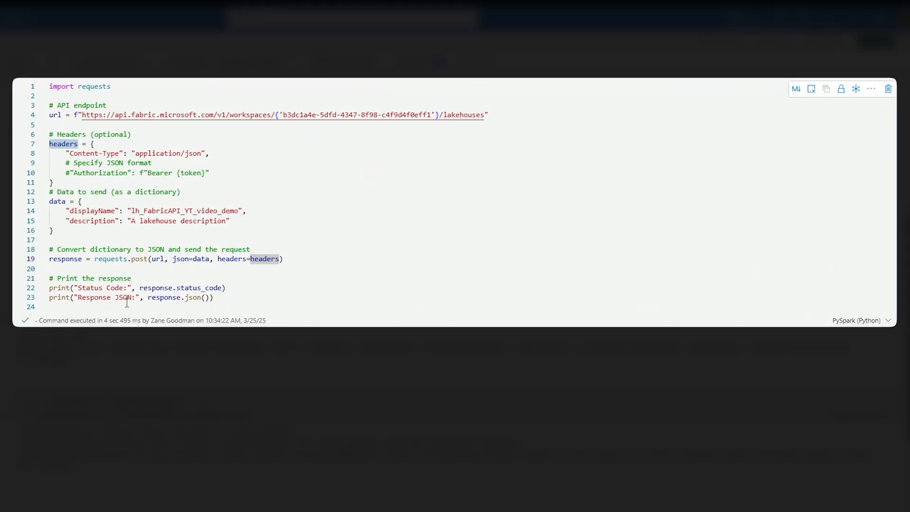
{"action": "left_click", "coordinate": [17, 128]}
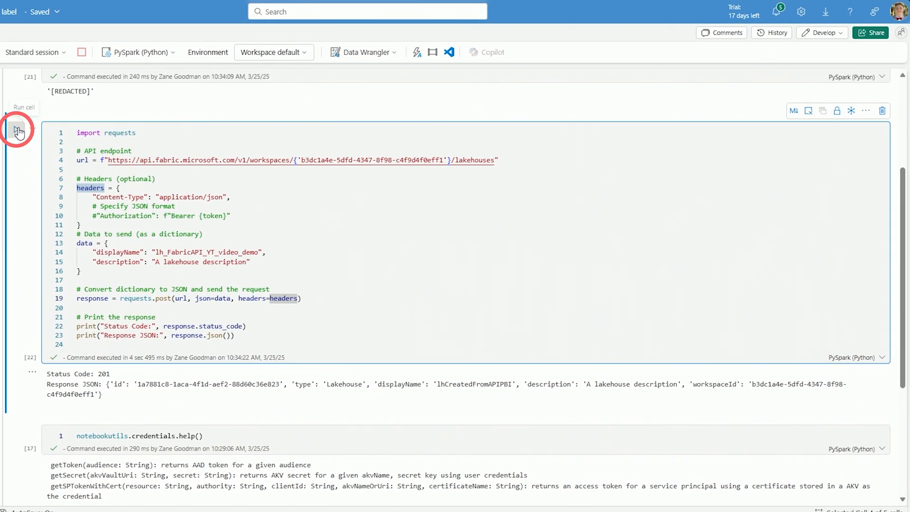
{"action": "left_click", "coordinate": [17, 129]}
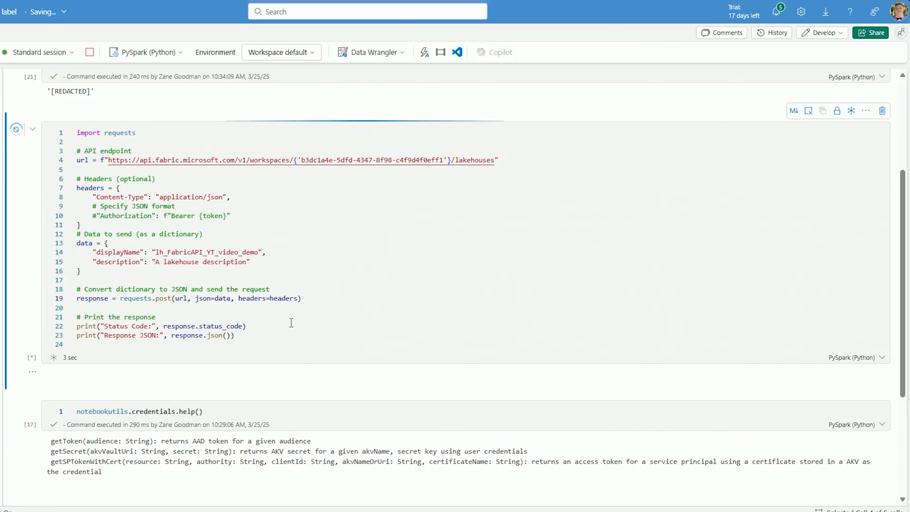
- Run the request without the Authorization header and review the 403 RequestFailed output
{"action": "left_click", "coordinate": [16, 129]}
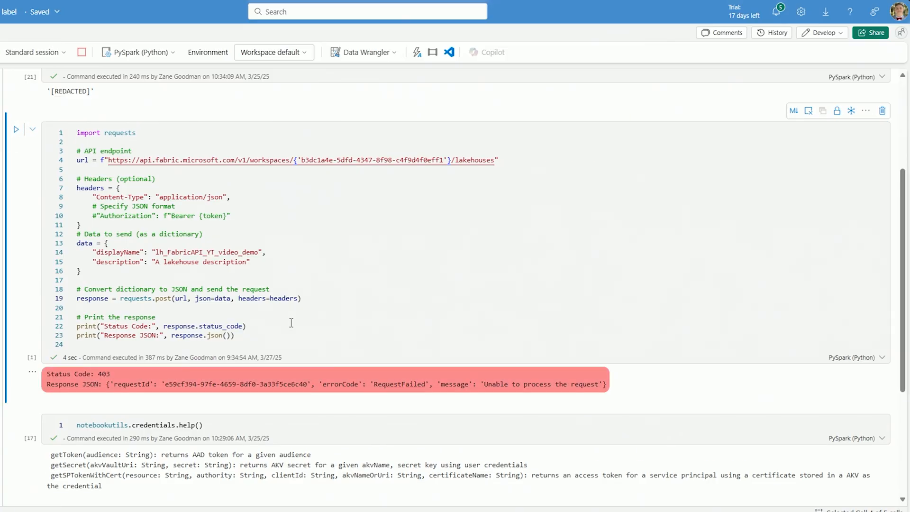
{"action": "scroll", "scroll_direction": "down", "scroll_amount": 3}
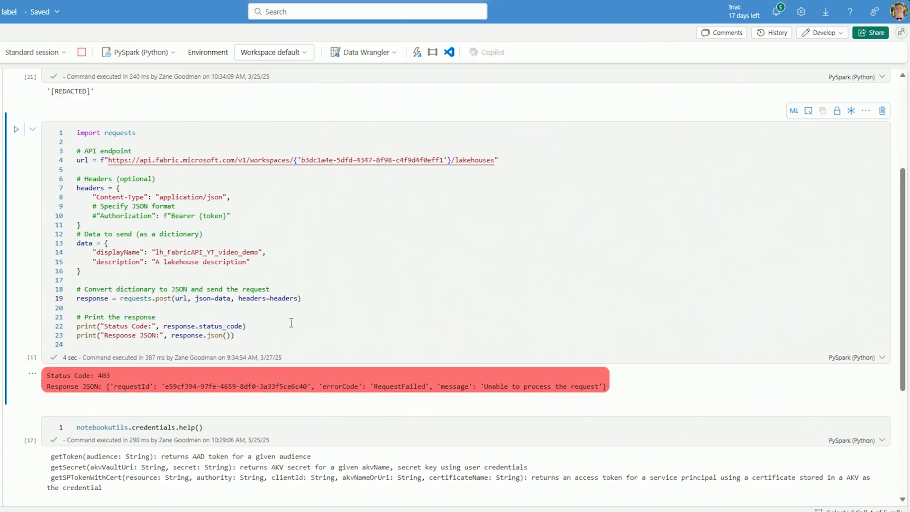
{"action": "double_click", "coordinate": [102, 375]}
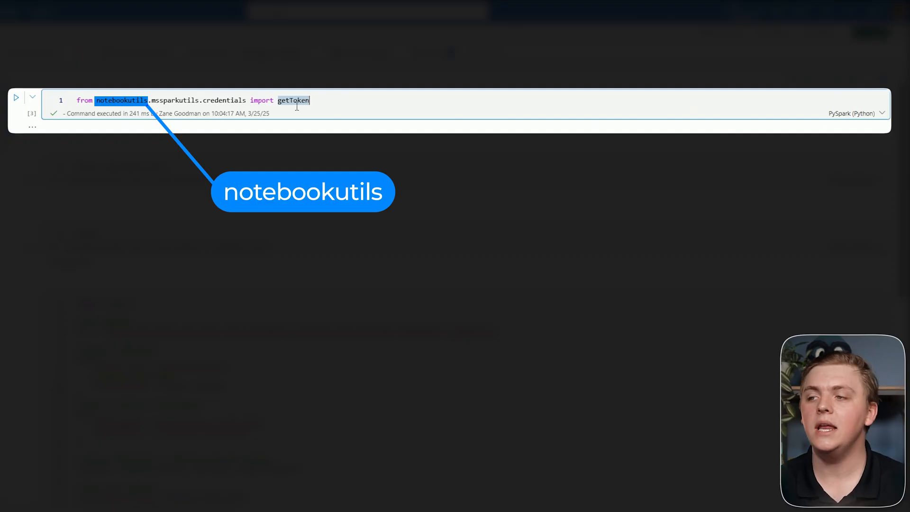
- Run the getToken import cell and uncomment the Authorization header line in the request
{"action": "double_click", "coordinate": [174, 100]}
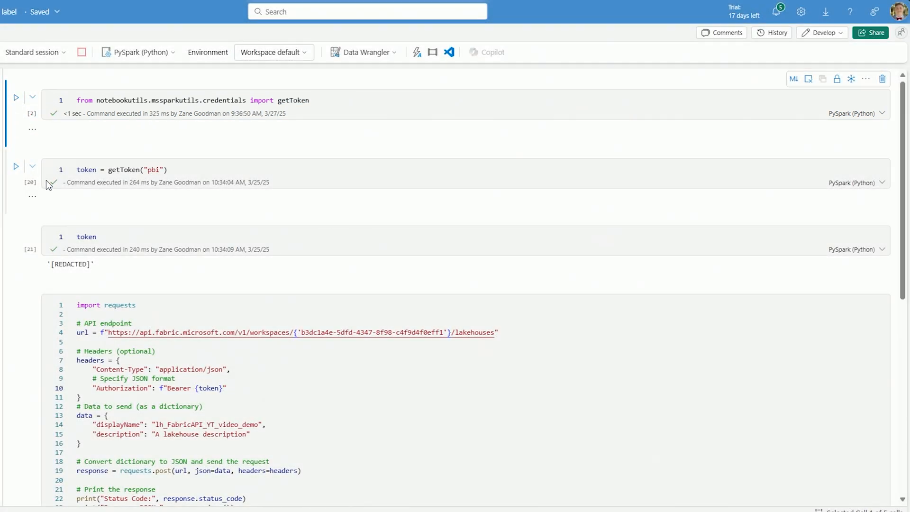
{"action": "double_click", "coordinate": [86, 169]}
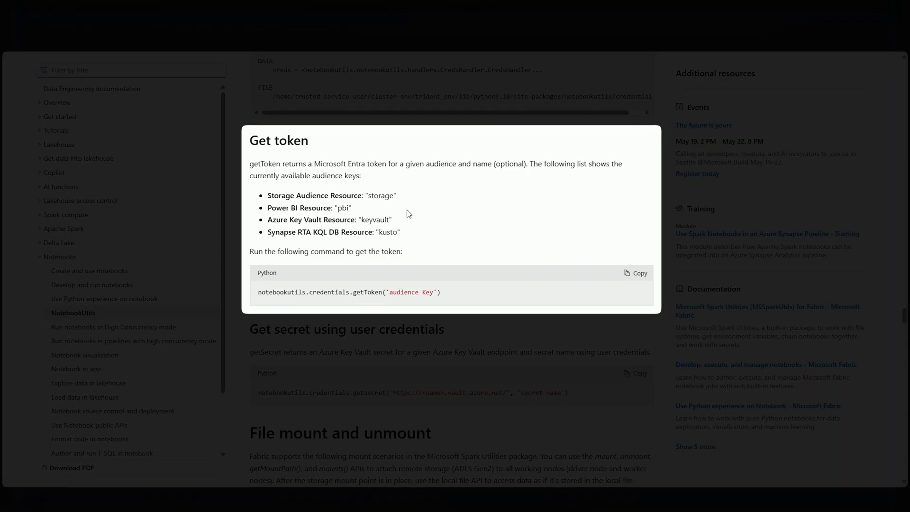
- Show the NotebookUtils Get token docs with the pbi audience key, then re-run getToken("pbi")
{"action": "double_click", "coordinate": [304, 196]}
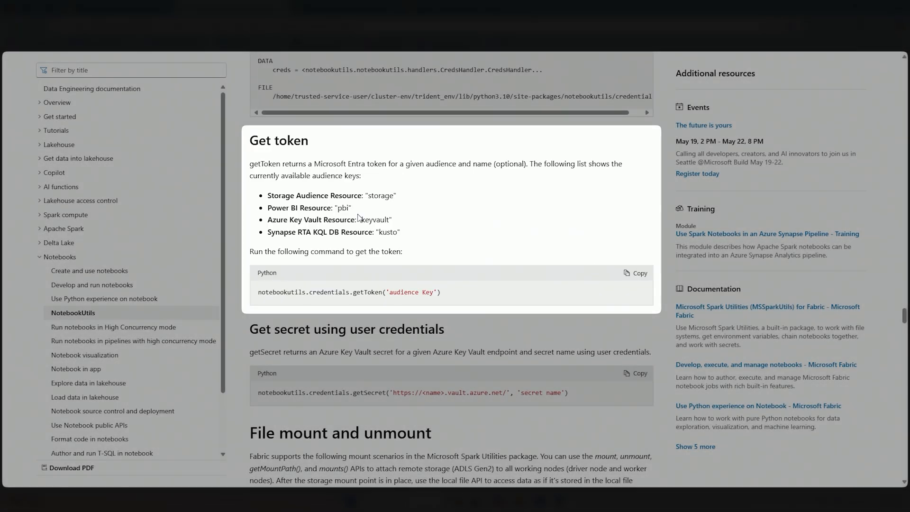
{"action": "left_click", "coordinate": [79, 299]}
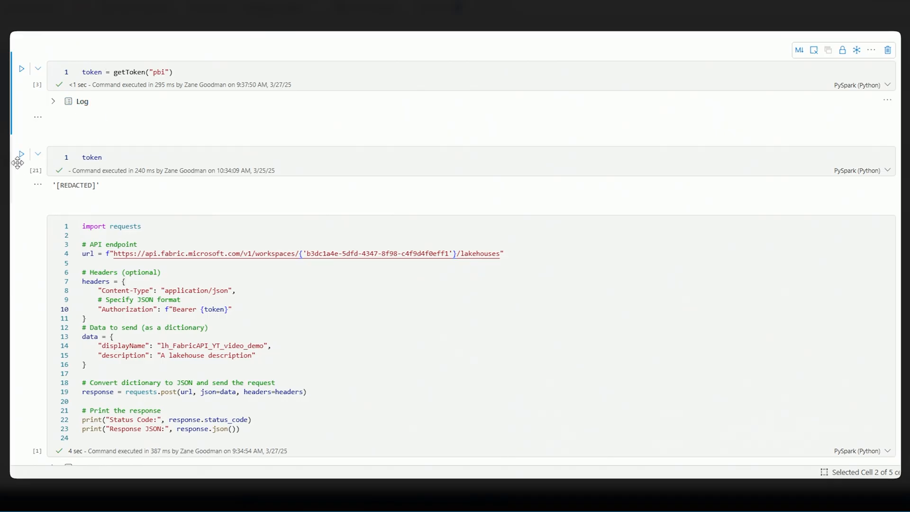
- Run the token cell to print the redacted Power BI access token
{"action": "left_click", "coordinate": [21, 153]}
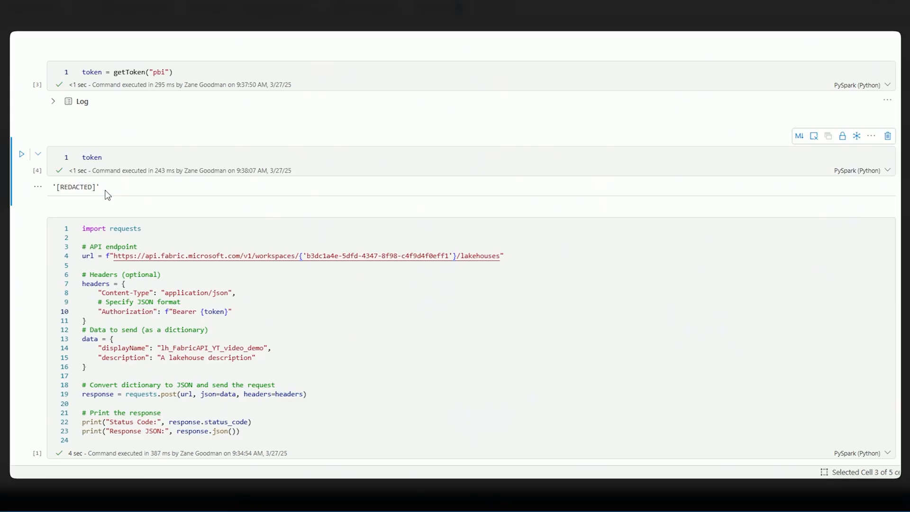
{"action": "scroll", "scroll_direction": "down", "scroll_amount": 3}
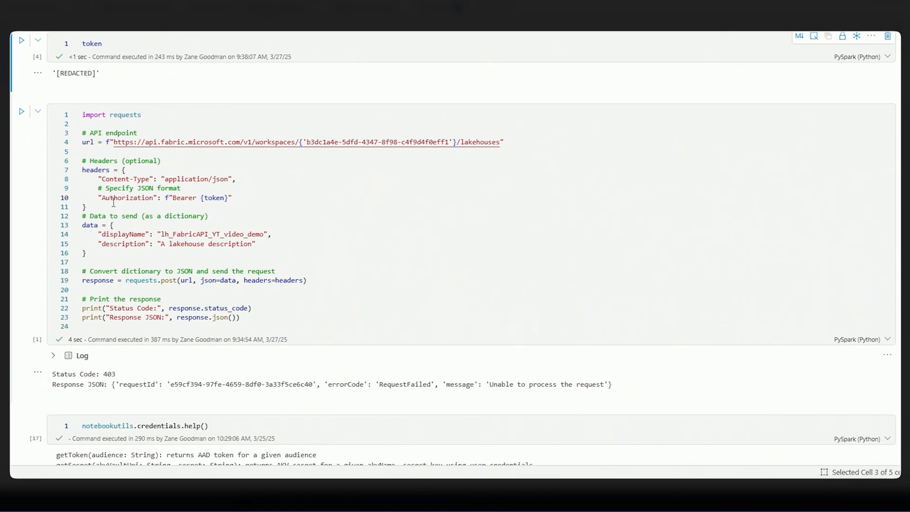
- Highlight Authorization and token on line 10 and rerun the request, returning status 201
{"action": "double_click", "coordinate": [126, 197]}
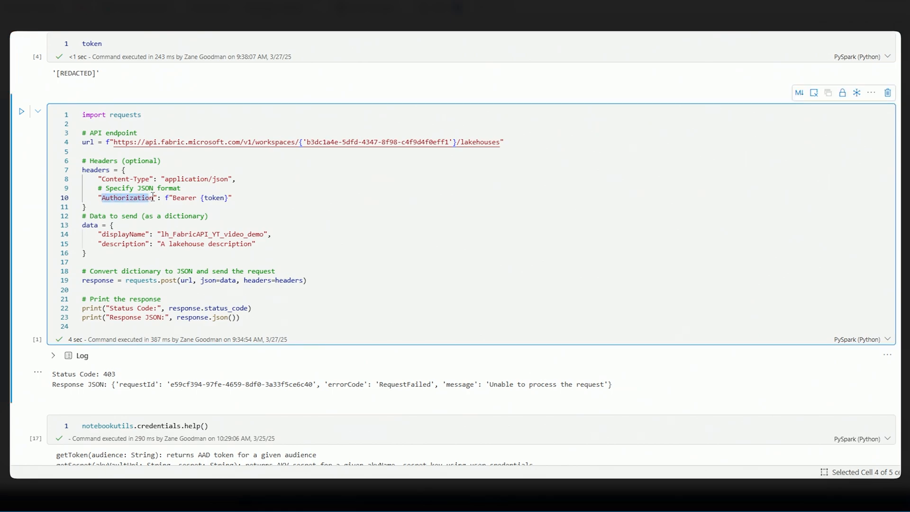
{"action": "double_click", "coordinate": [214, 197]}
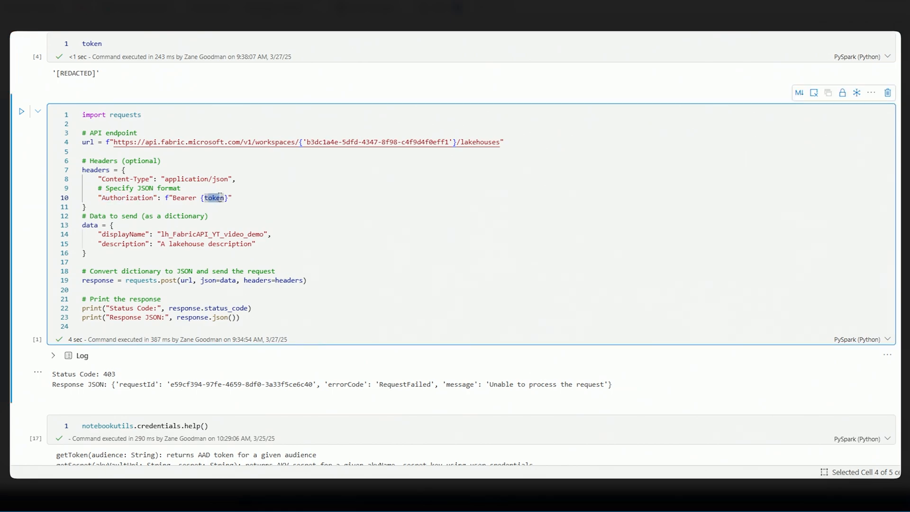
{"action": "left_click", "coordinate": [22, 111]}
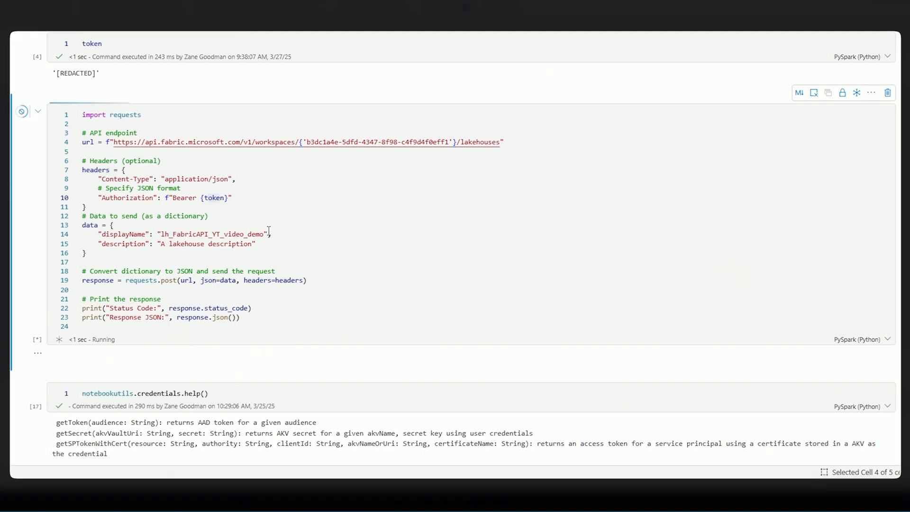
{"action": "scroll", "scroll_direction": "down", "scroll_amount": 3}
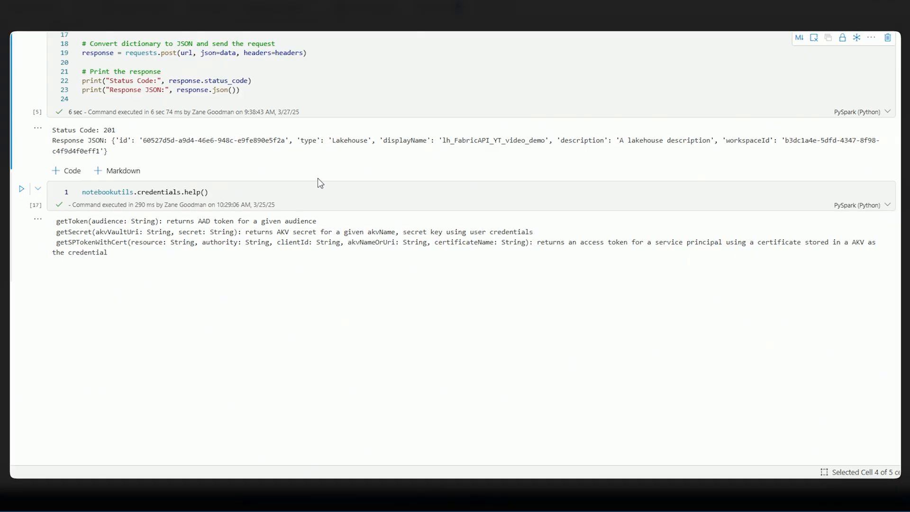
- Run notebookutils.credentials.help() after the 201 response confirms lh_FabricAPI_YT_video_demo
{"action": "left_click", "coordinate": [161, 192]}
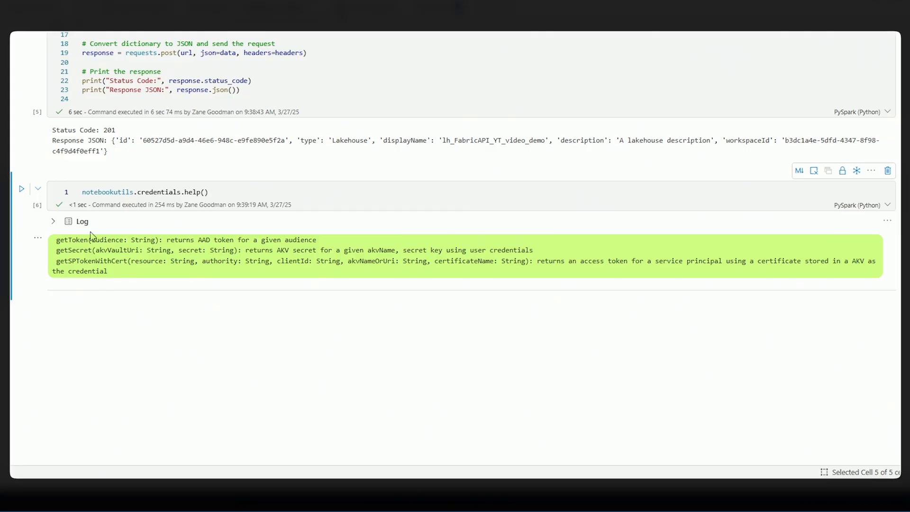
{"action": "double_click", "coordinate": [68, 240]}
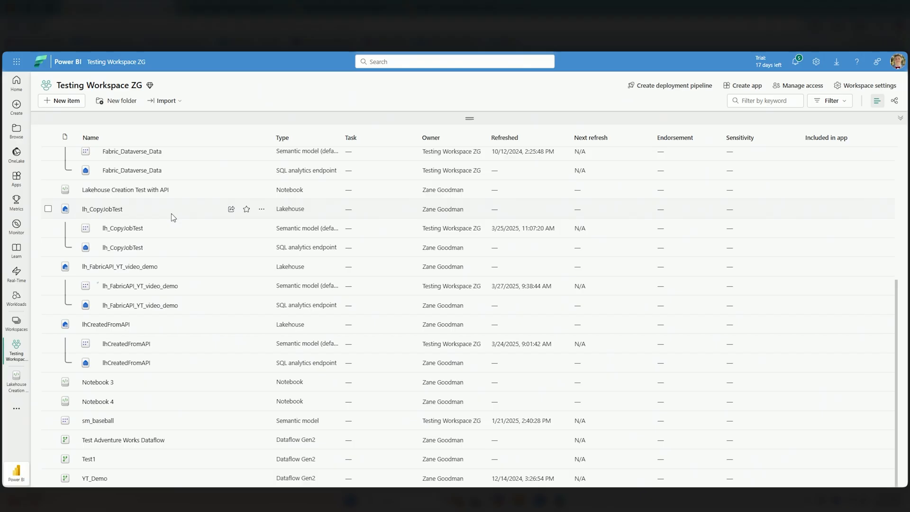
- Locate lh_FabricAPI_YT_video_demo with its semantic model and SQL endpoint in Testing Workspace ZG
{"action": "left_click", "coordinate": [120, 266]}
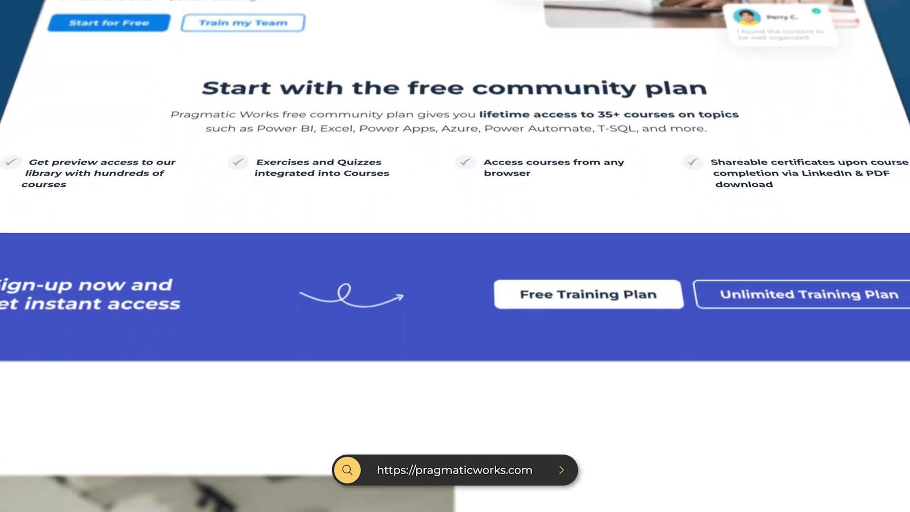
- Scroll the Pragmatic Works page to the On-Demand Learning and Certification Prep section
{"action": "scroll", "scroll_direction": "down", "scroll_amount": 3}
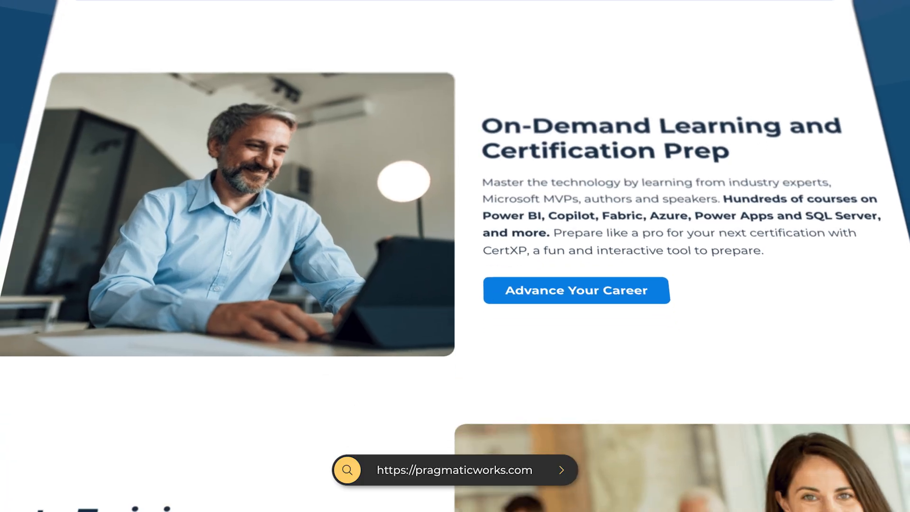